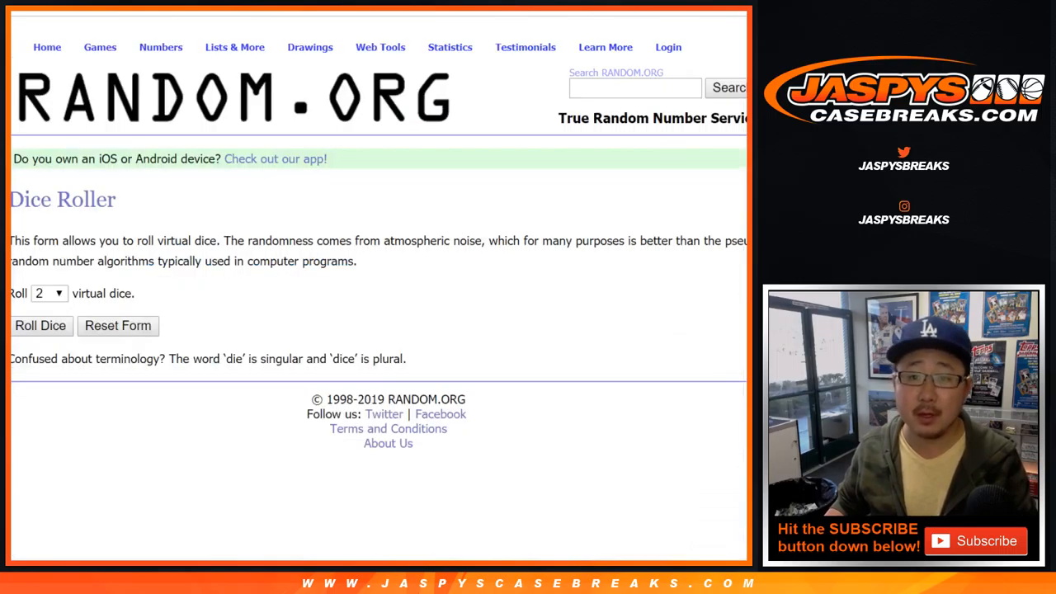
click(40, 325)
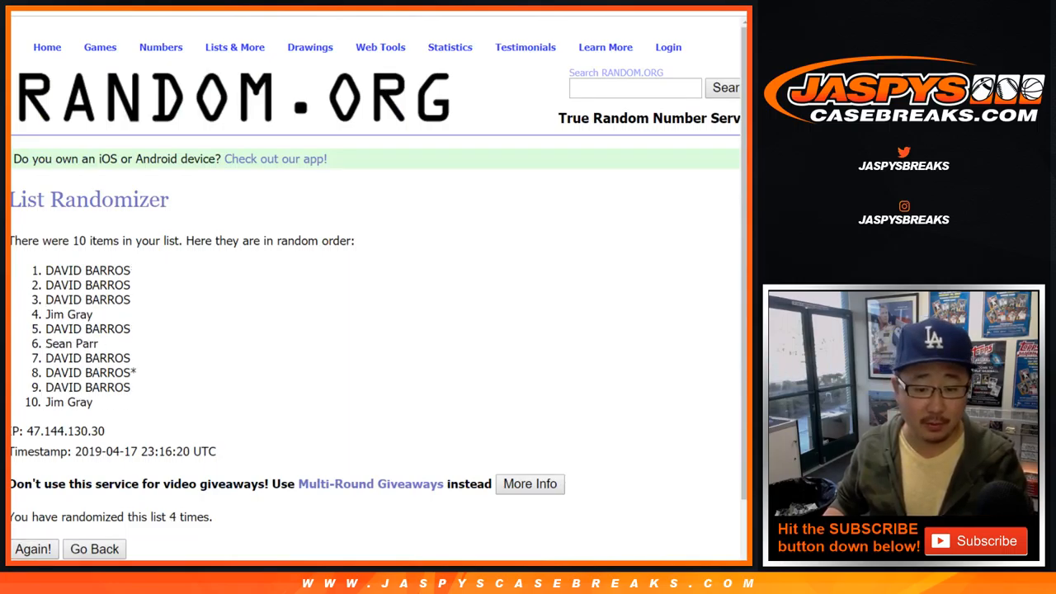
scroll(down, 3)
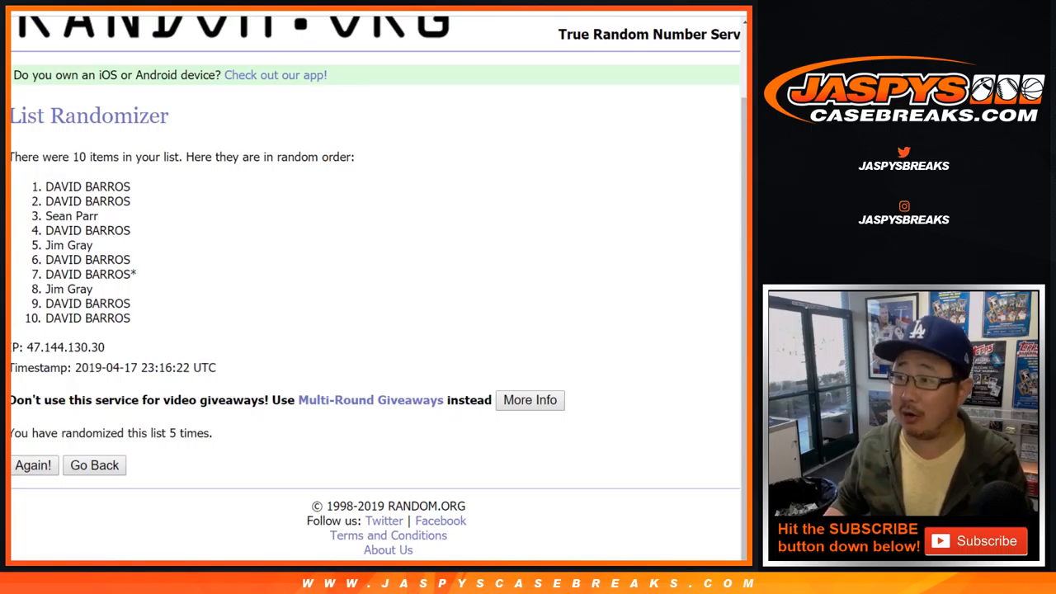
drag(45, 187, 80, 216)
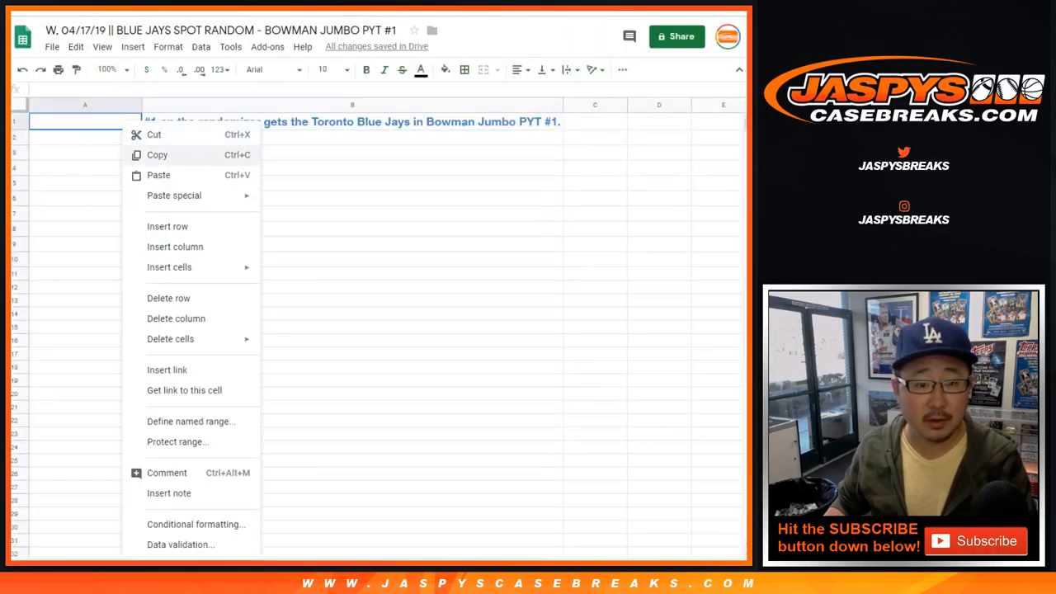
Paste the shuffled names into column A of the Google Sheets break sheet.
click(159, 175)
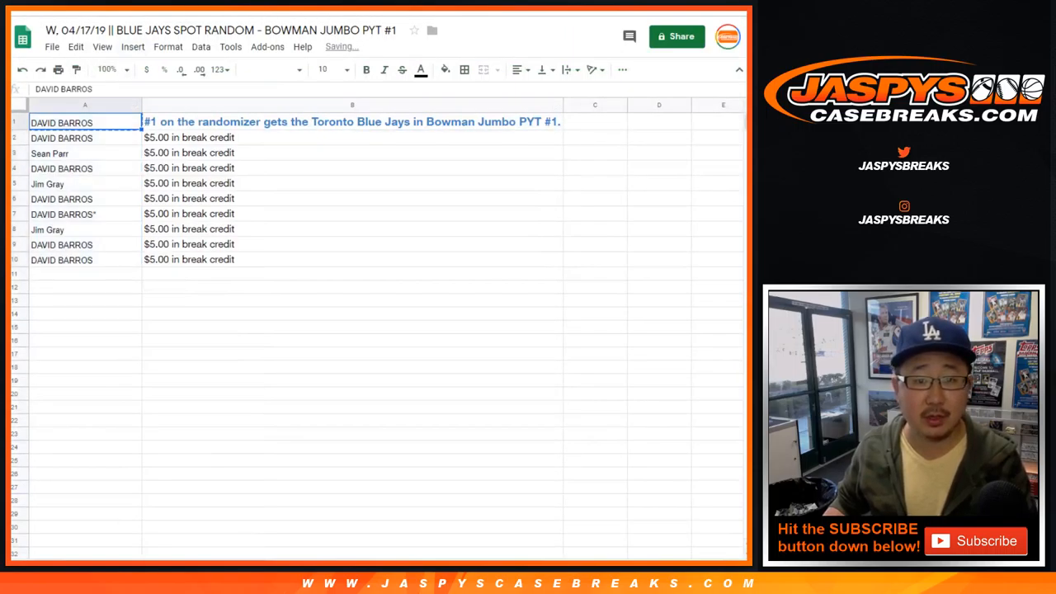